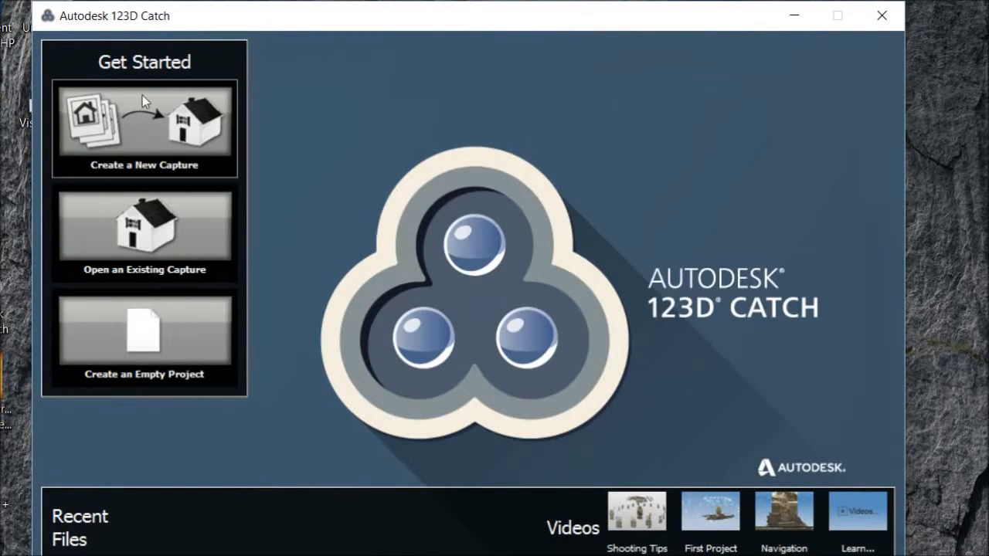
Start a new capture and browse to the 2015-12-19 folder of teddy bear photos.
left_click(143, 126)
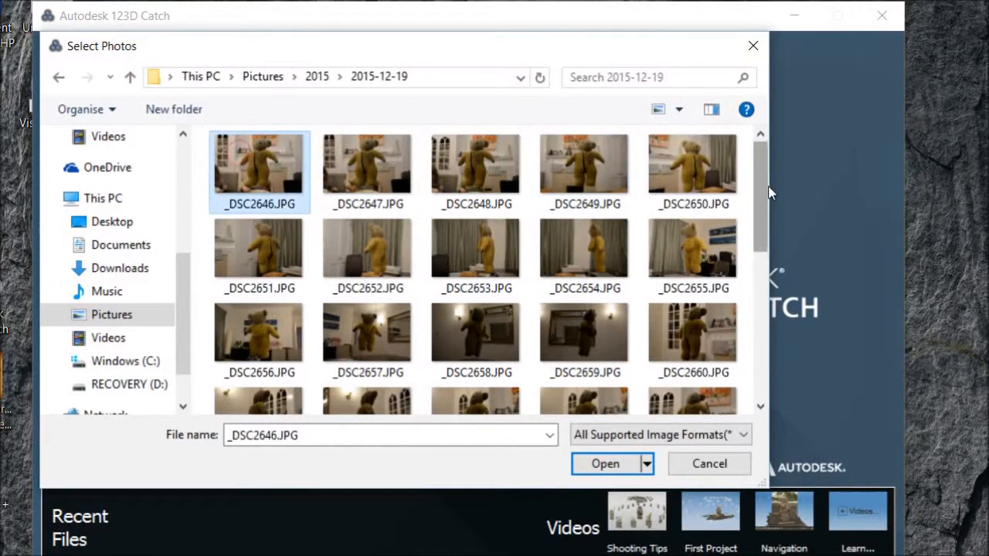
scroll("down", 3)
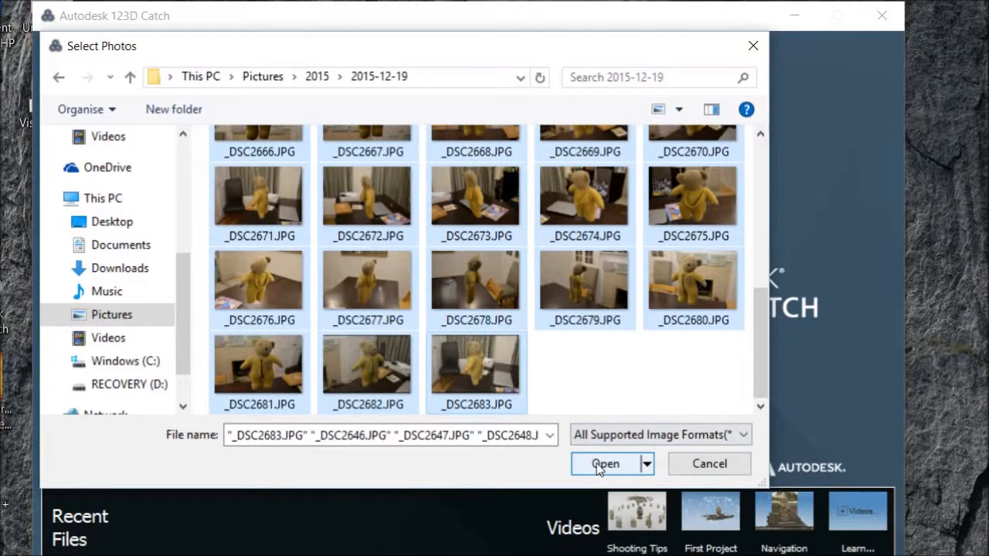
Confirm the teddy photos, name the capture 'teddy' and submit it for upload.
left_click(606, 464)
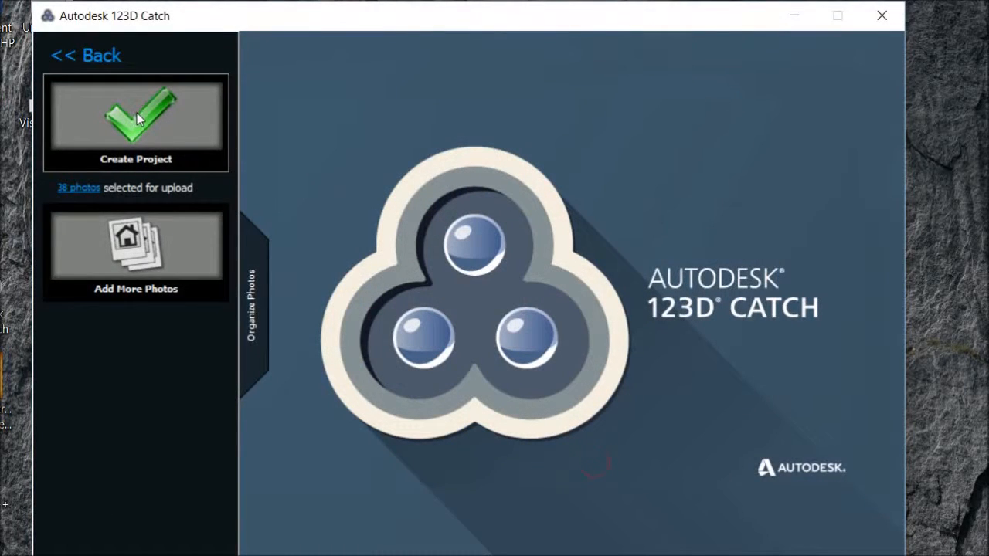
left_click(136, 121)
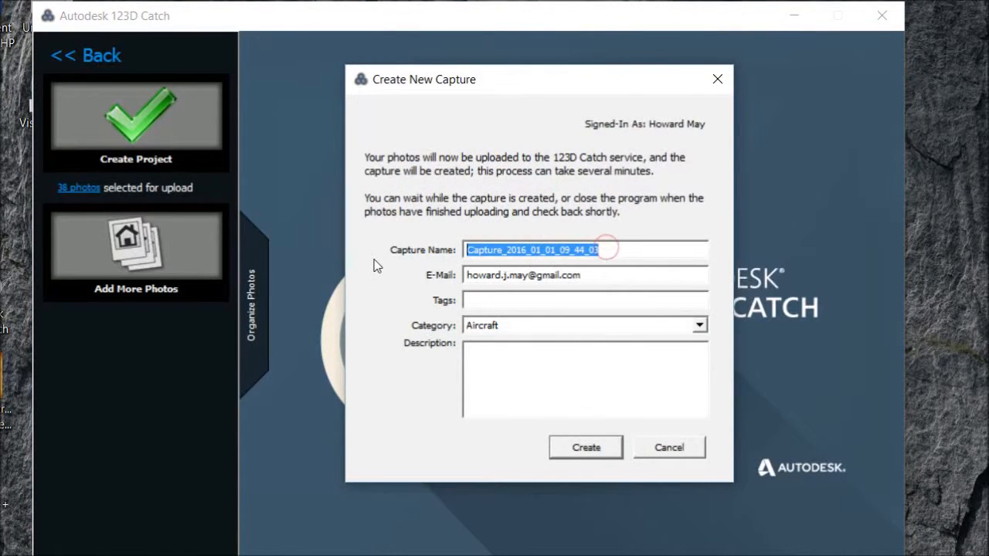
type("teddy")
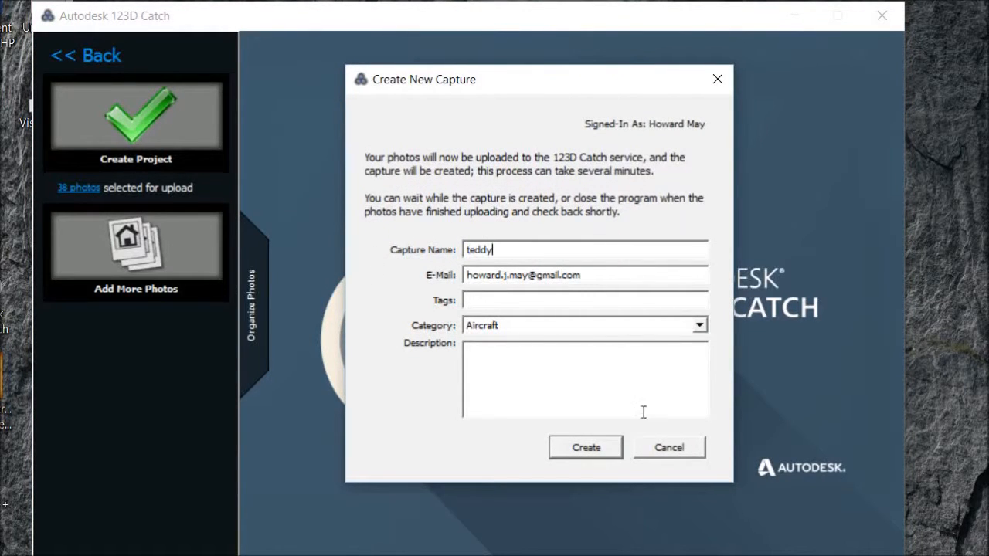
left_click(584, 446)
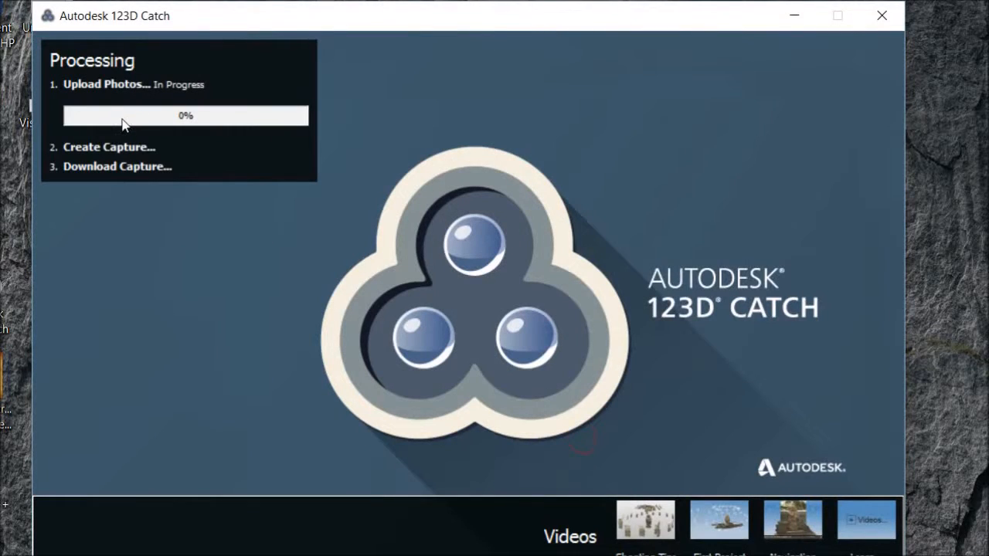
mouse_move(235, 123)
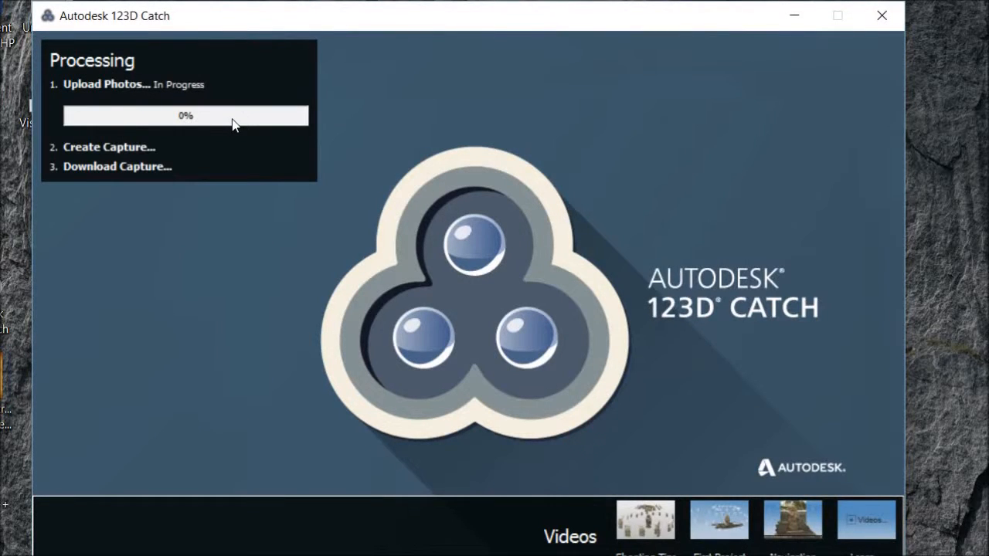
mouse_move(168, 164)
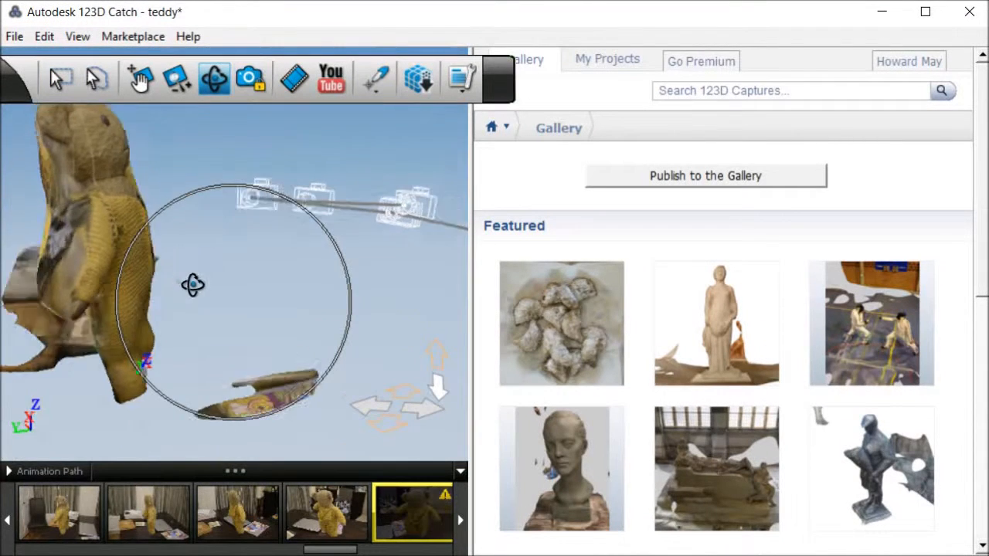
Orbit around the teddy bear model to view it from the side and behind.
left_click_drag(193, 284, 292, 269)
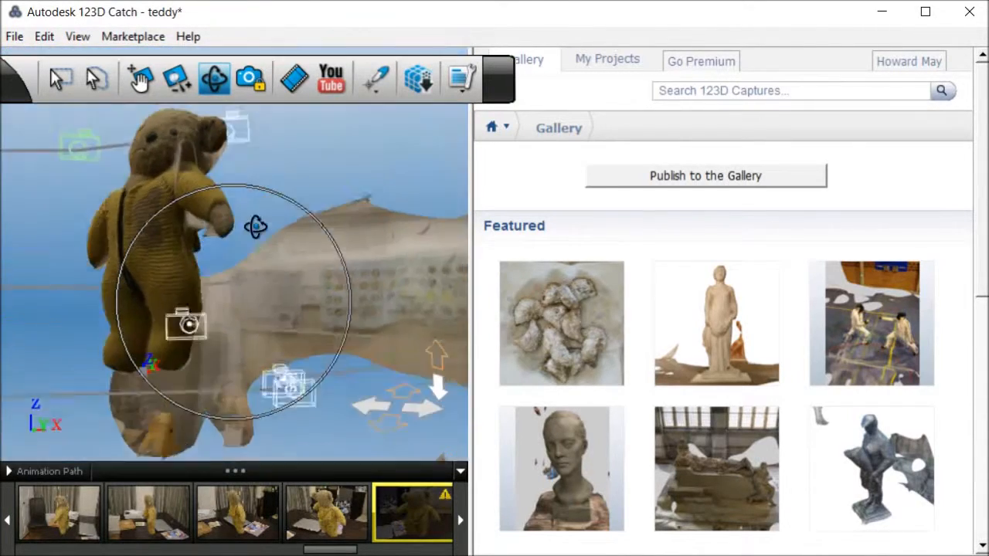
left_click_drag(185, 325, 223, 281)
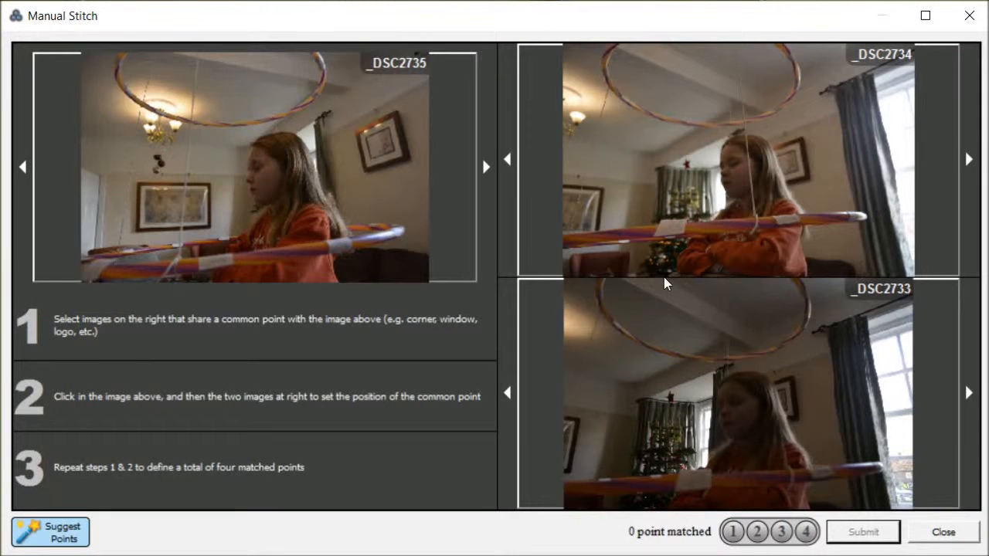
mouse_move(677, 258)
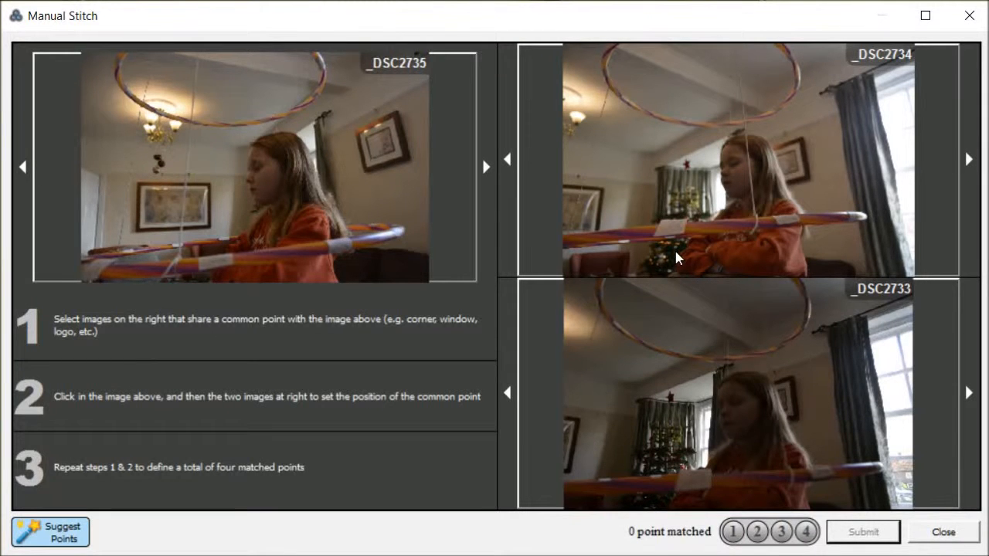
mouse_move(689, 259)
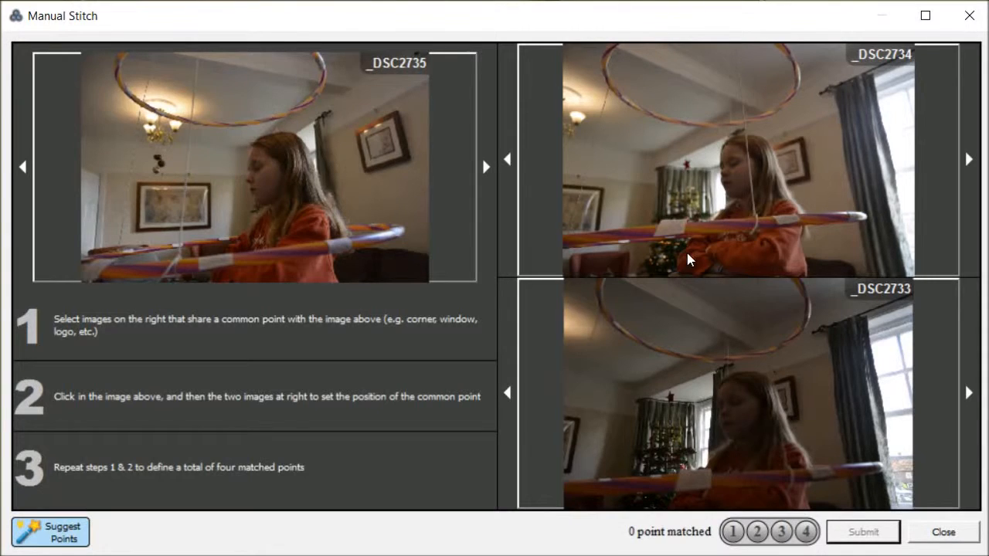
Select a photo of the girl with the hoop for manual stitch matching.
left_click(224, 261)
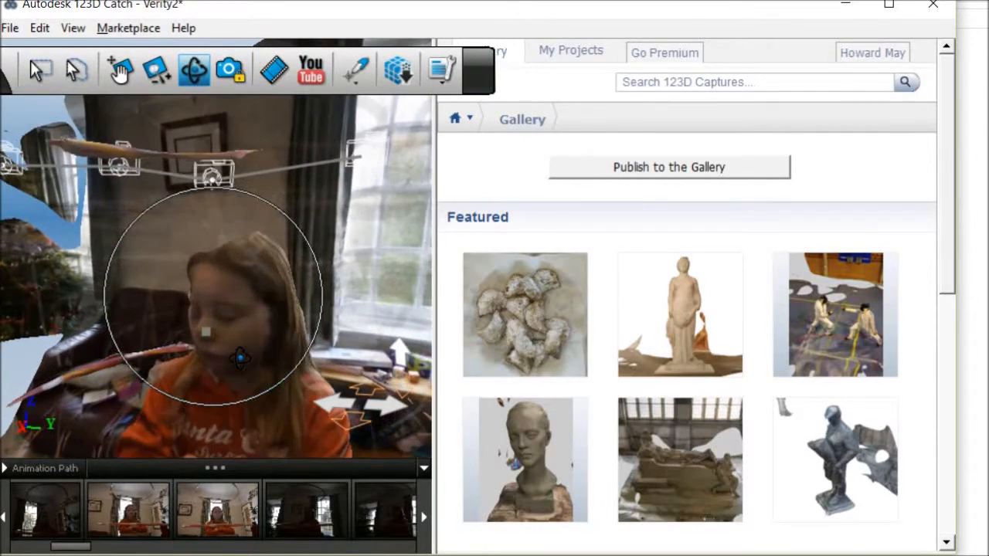
Orbit around the girl's 3D capture to review it from another angle.
left_click_drag(217, 356, 270, 375)
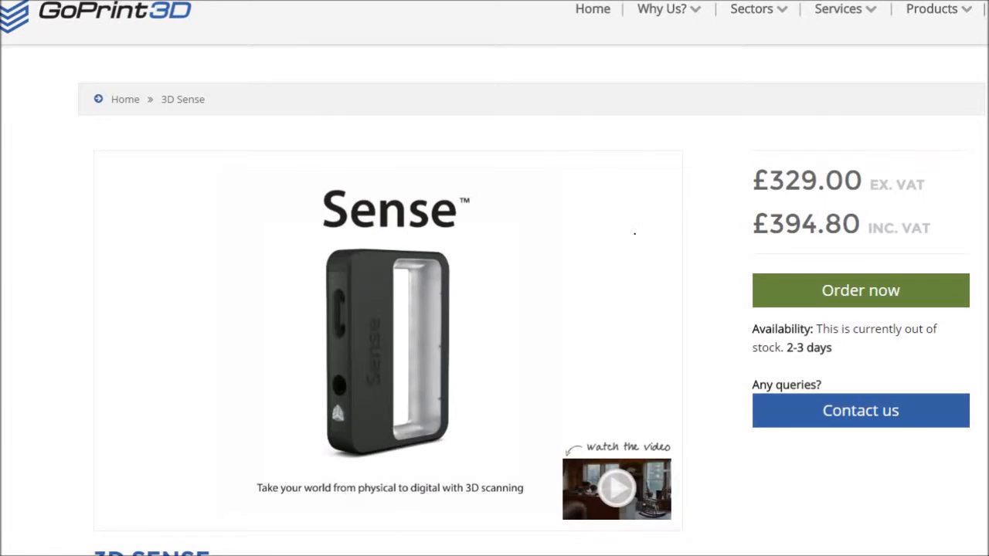
mouse_move(785, 229)
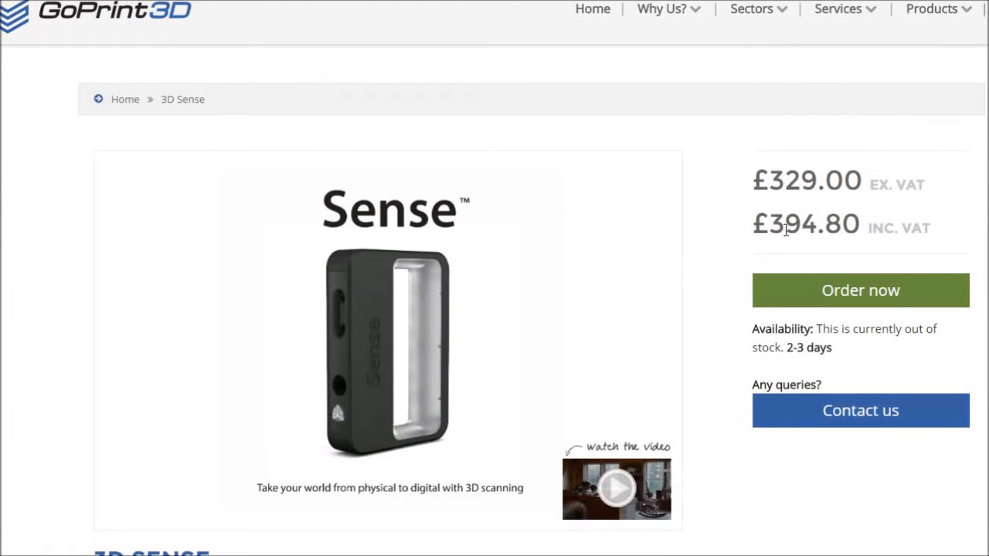